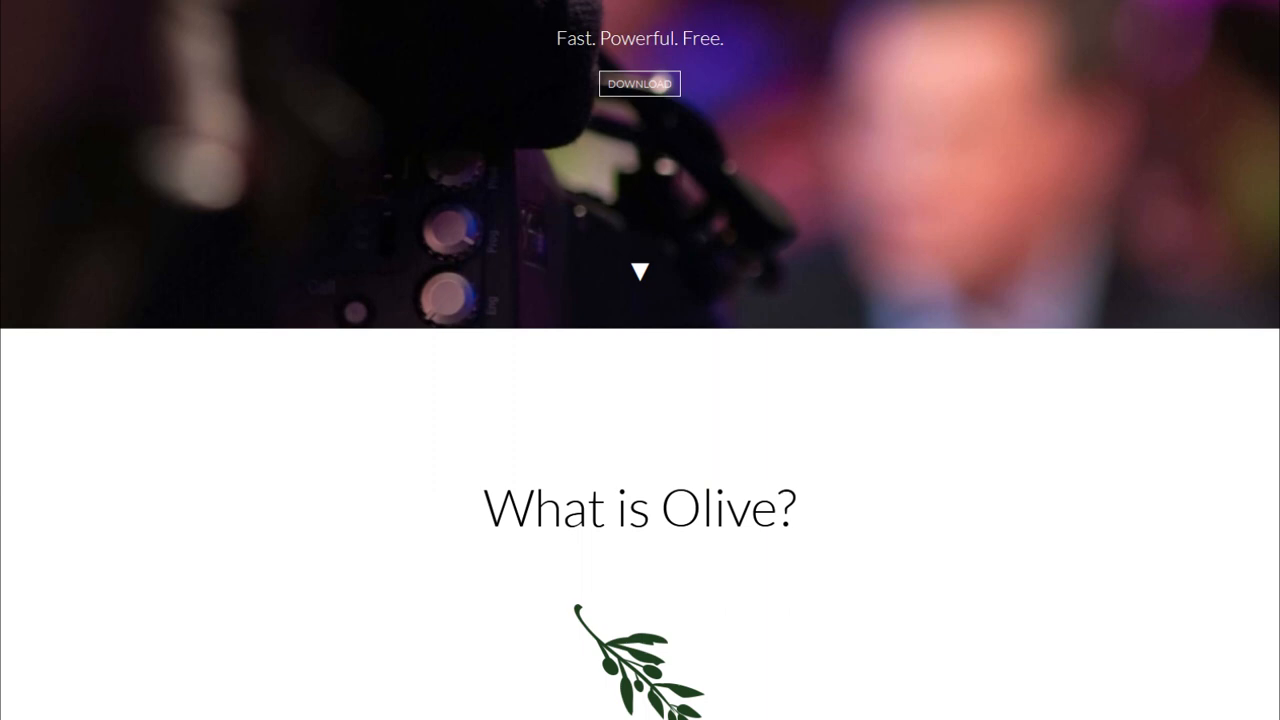
# Dock the floating Sequence Viewer back into Olive's default panel layout.
pyautogui.scroll(-3)
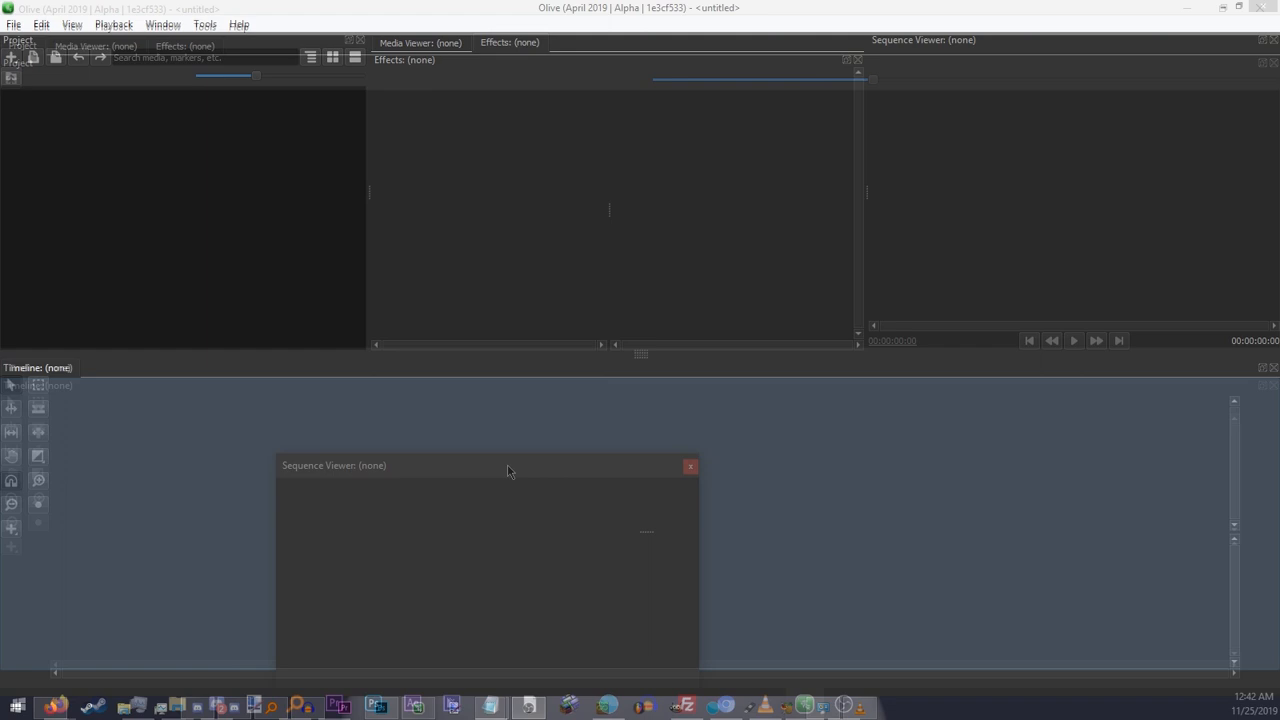
pyautogui.click(690, 466)
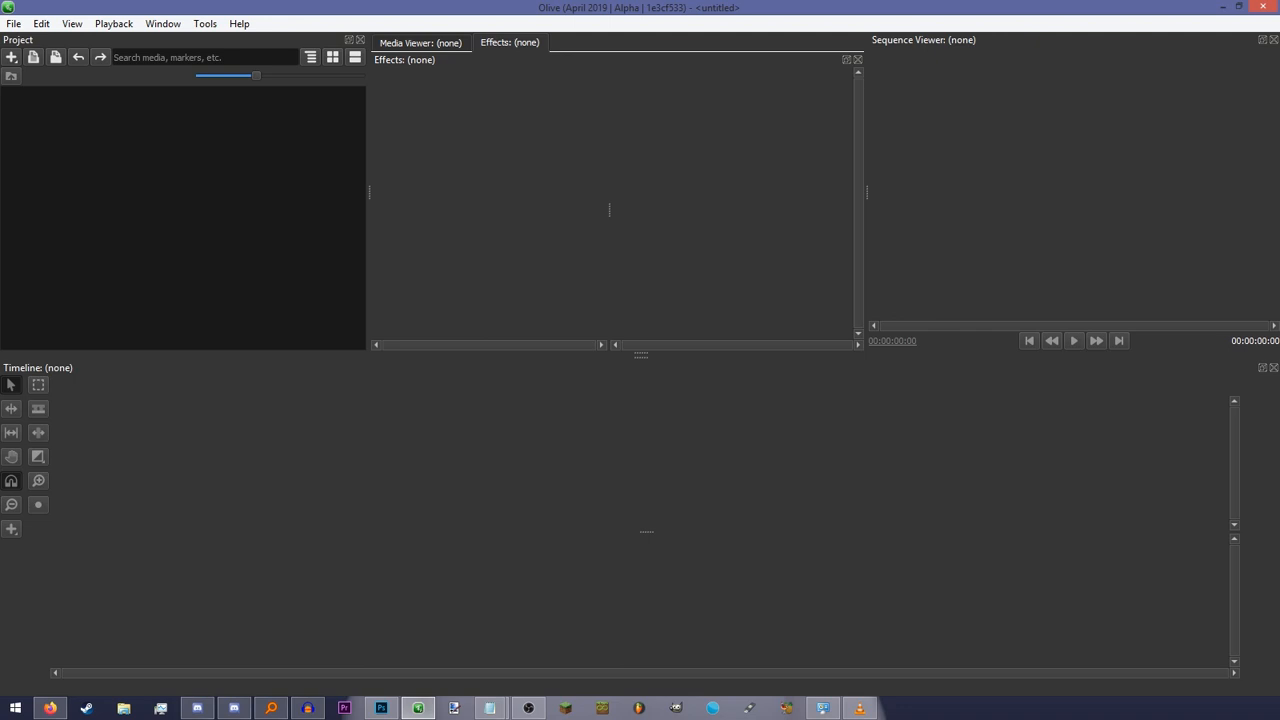
pyautogui.moveTo(172, 234)
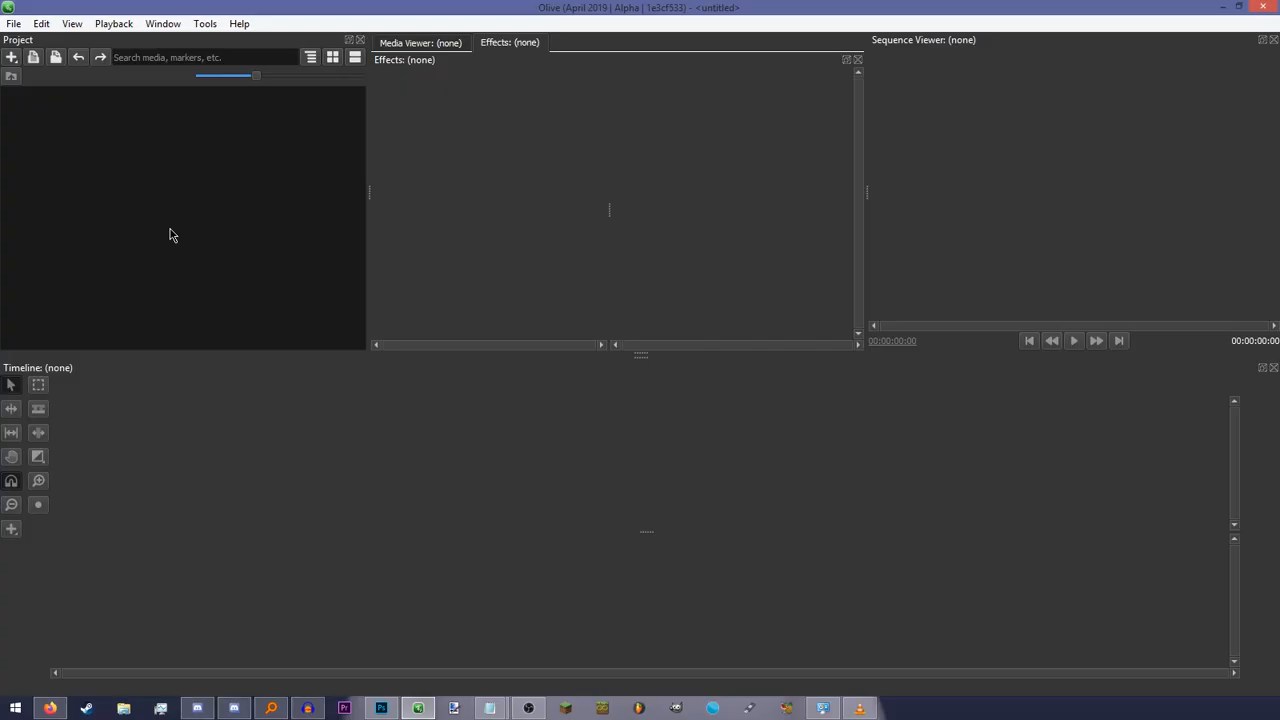
# Create Sequence 01 from the Project panel with the default 1080p settings.
pyautogui.rightClick(170, 236)
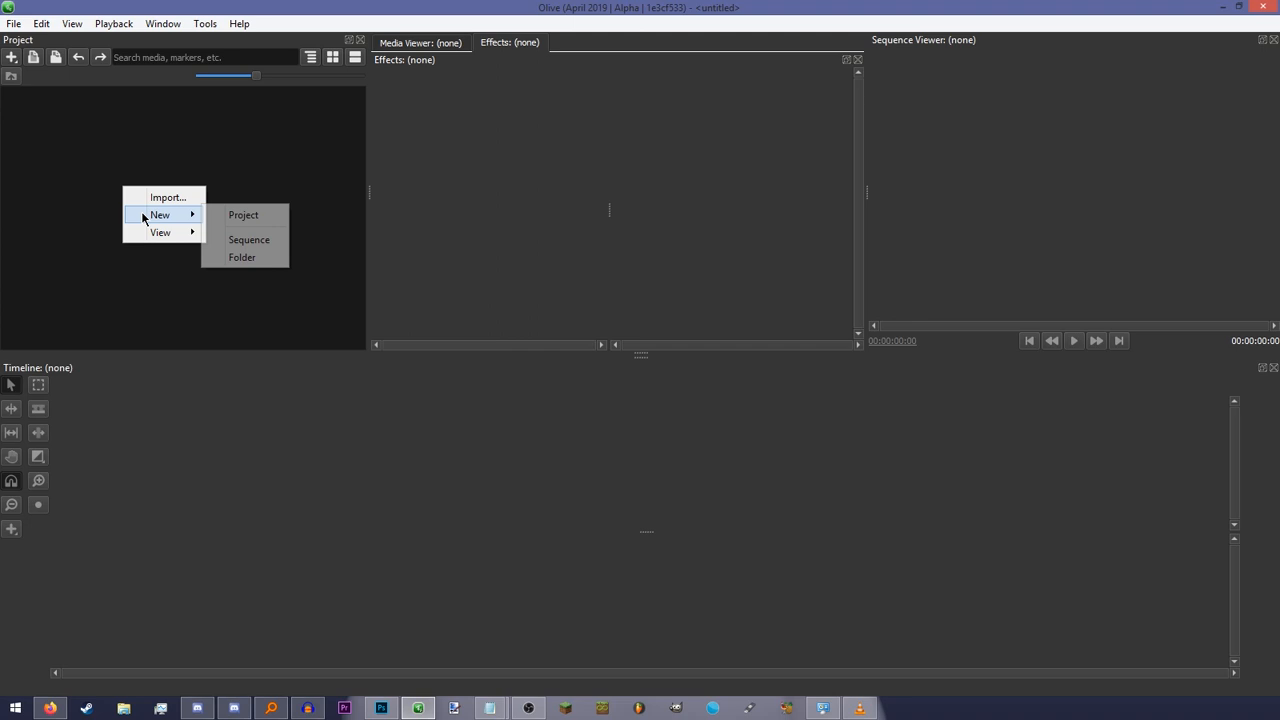
pyautogui.click(248, 240)
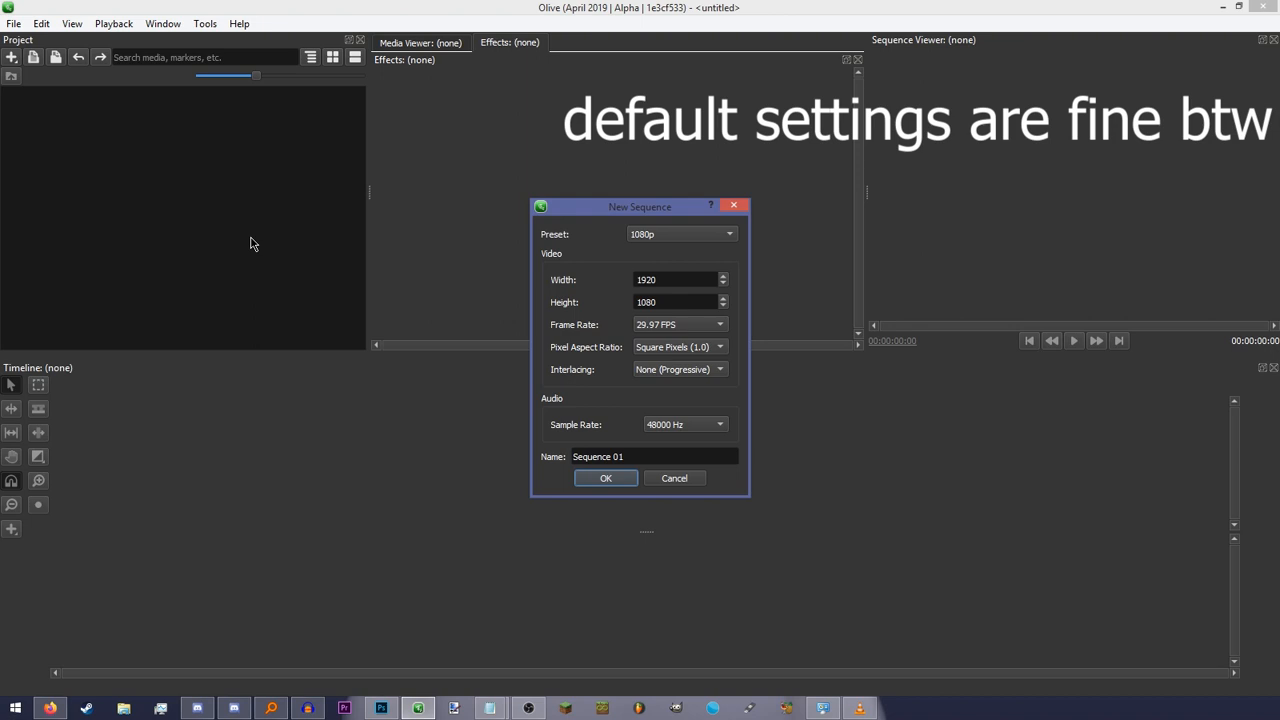
pyautogui.click(604, 476)
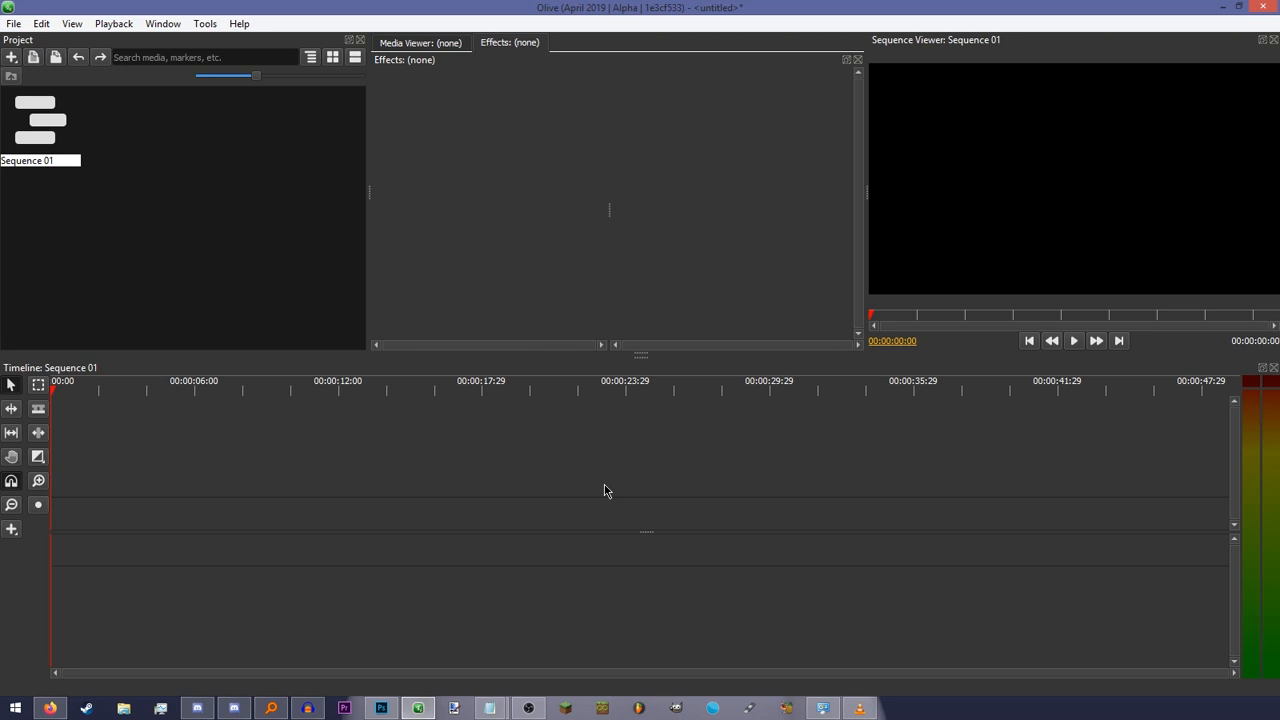
pyautogui.moveTo(80, 422)
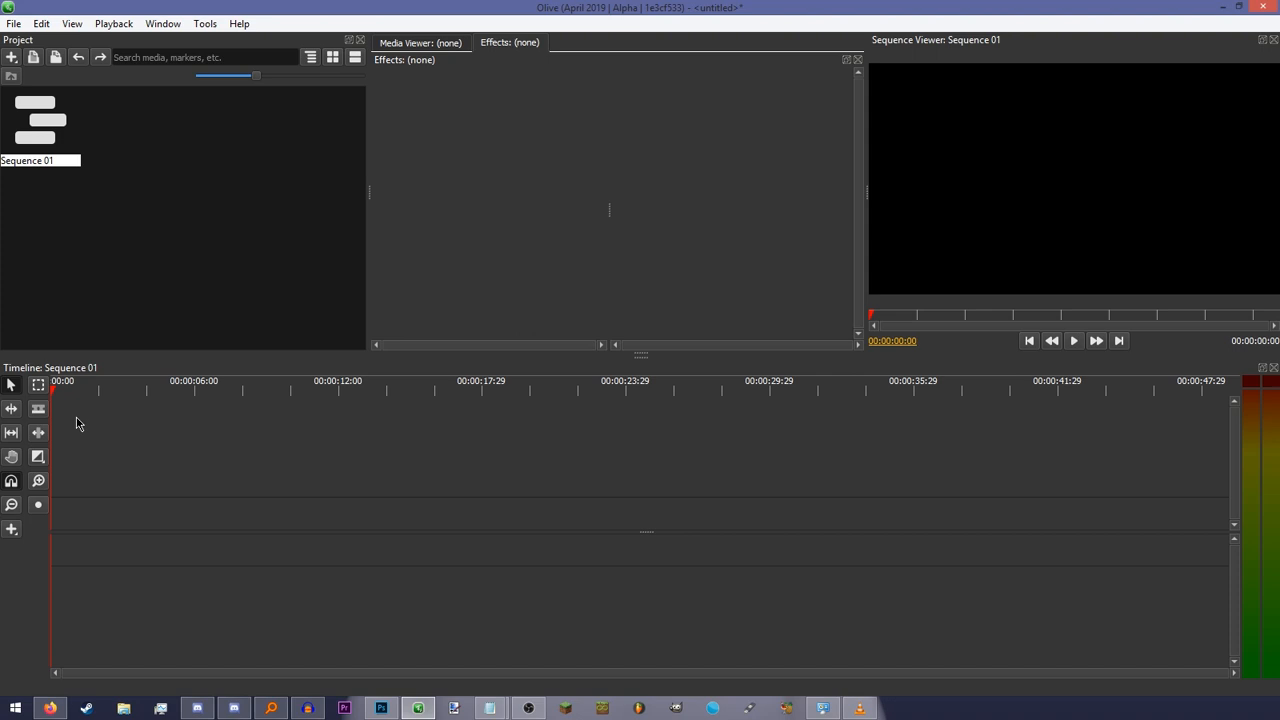
pyautogui.click(264, 380)
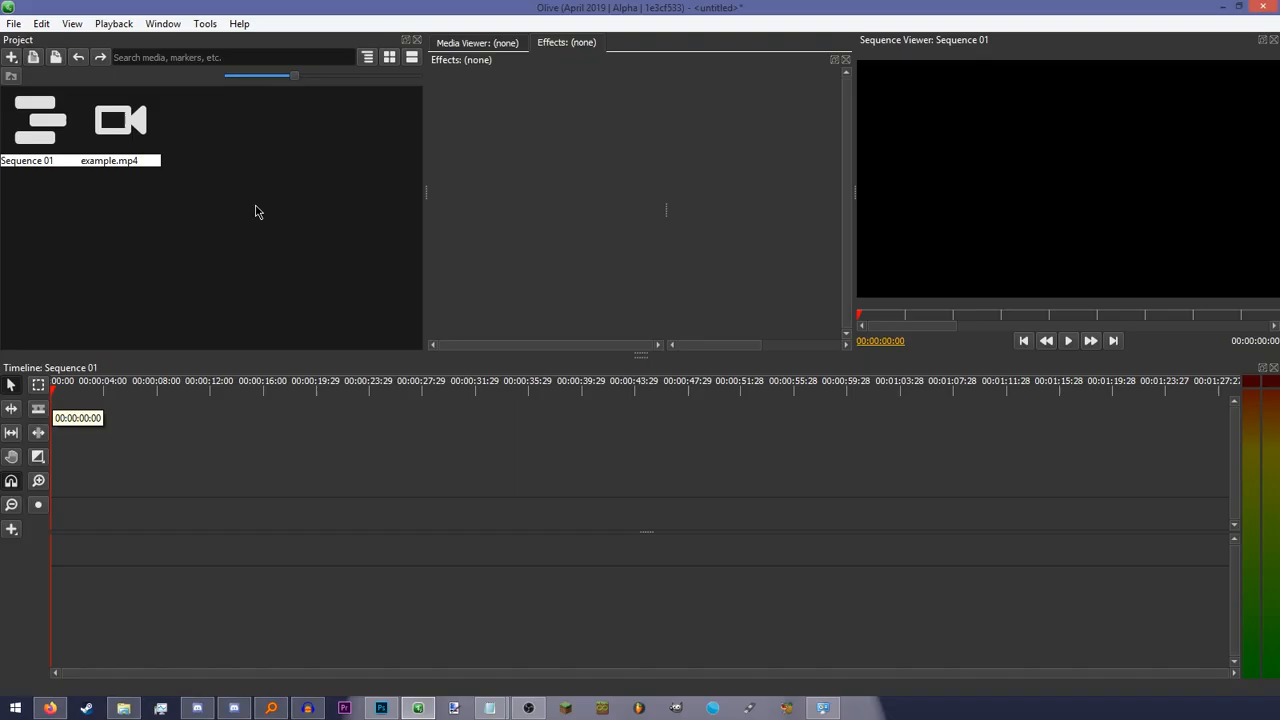
# Import example.mp4 and place it on the Sequence 01 timeline.
pyautogui.click(120, 176)
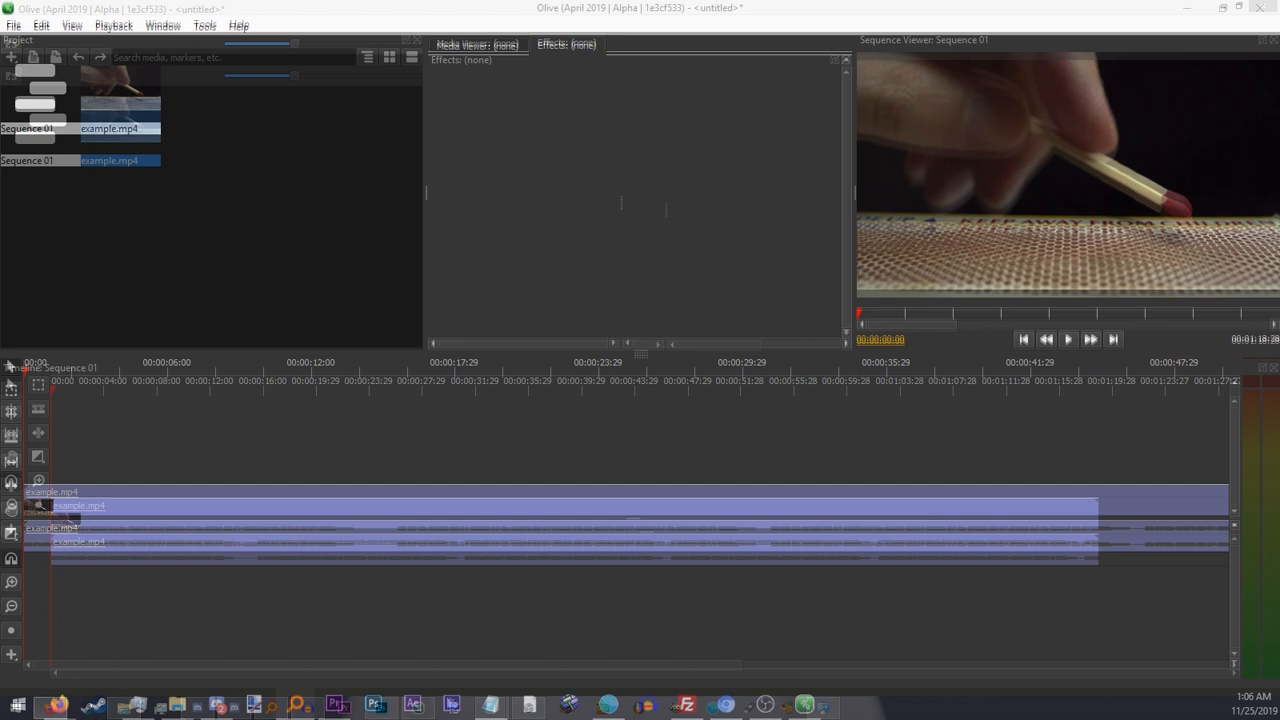
pyautogui.click(1068, 340)
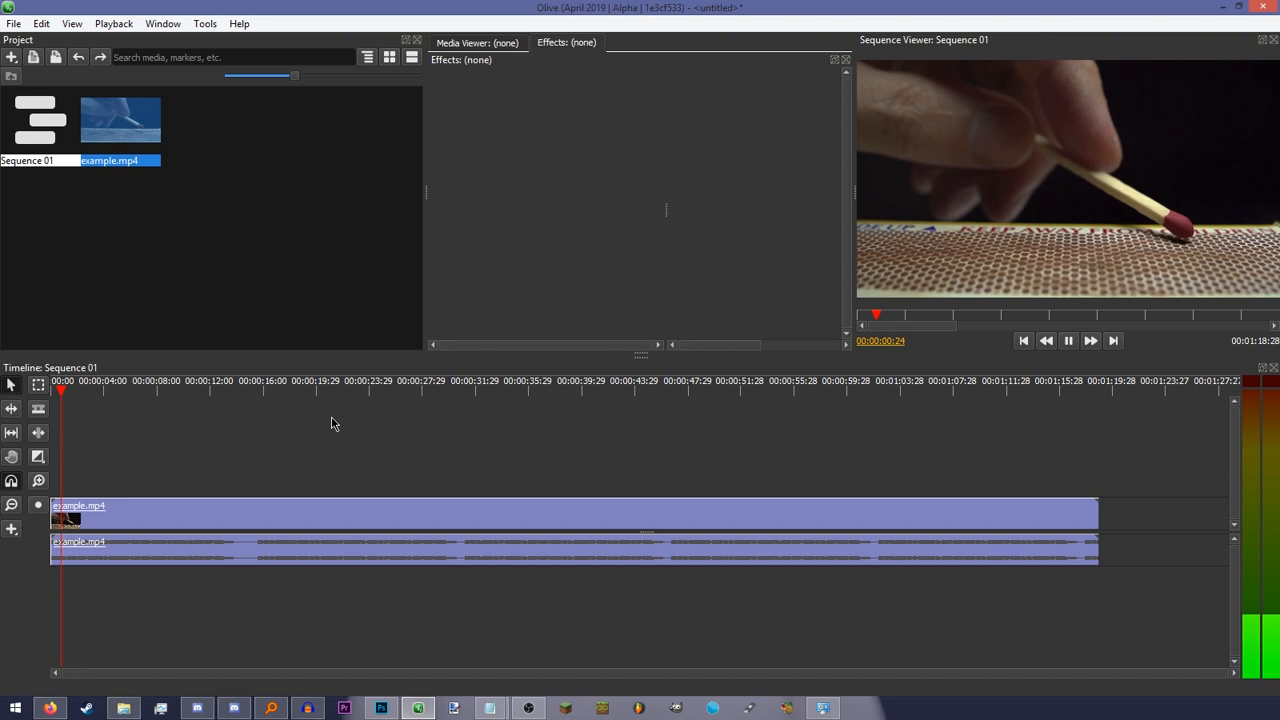
pyautogui.click(178, 388)
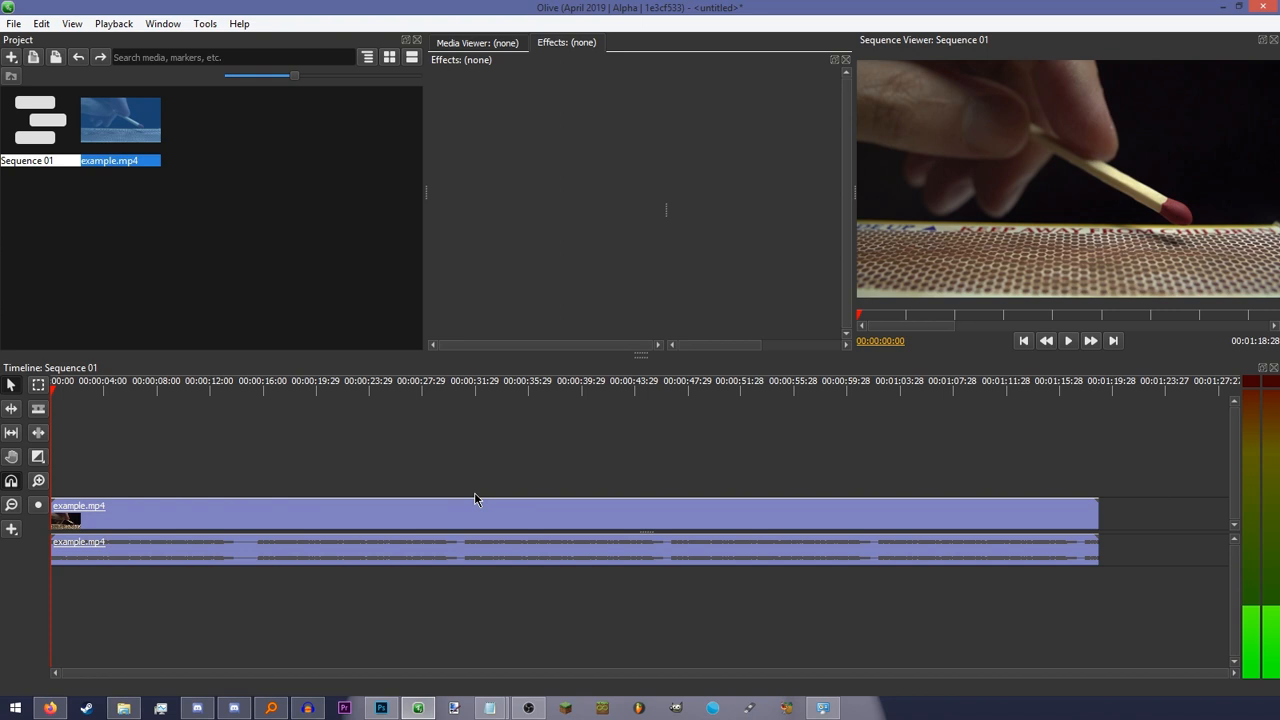
pyautogui.moveTo(220, 464)
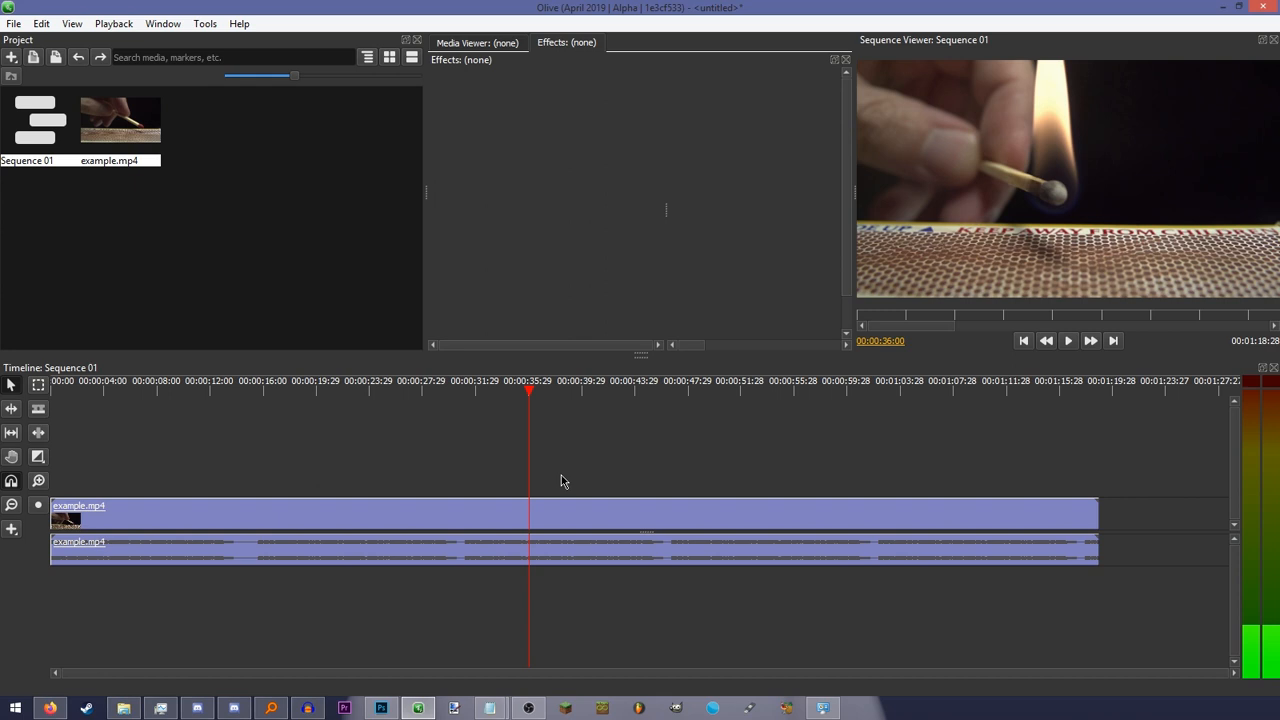
# Split example.mp4 at the playhead where the match ignites, around 29 seconds.
pyautogui.press('ctrl+k')
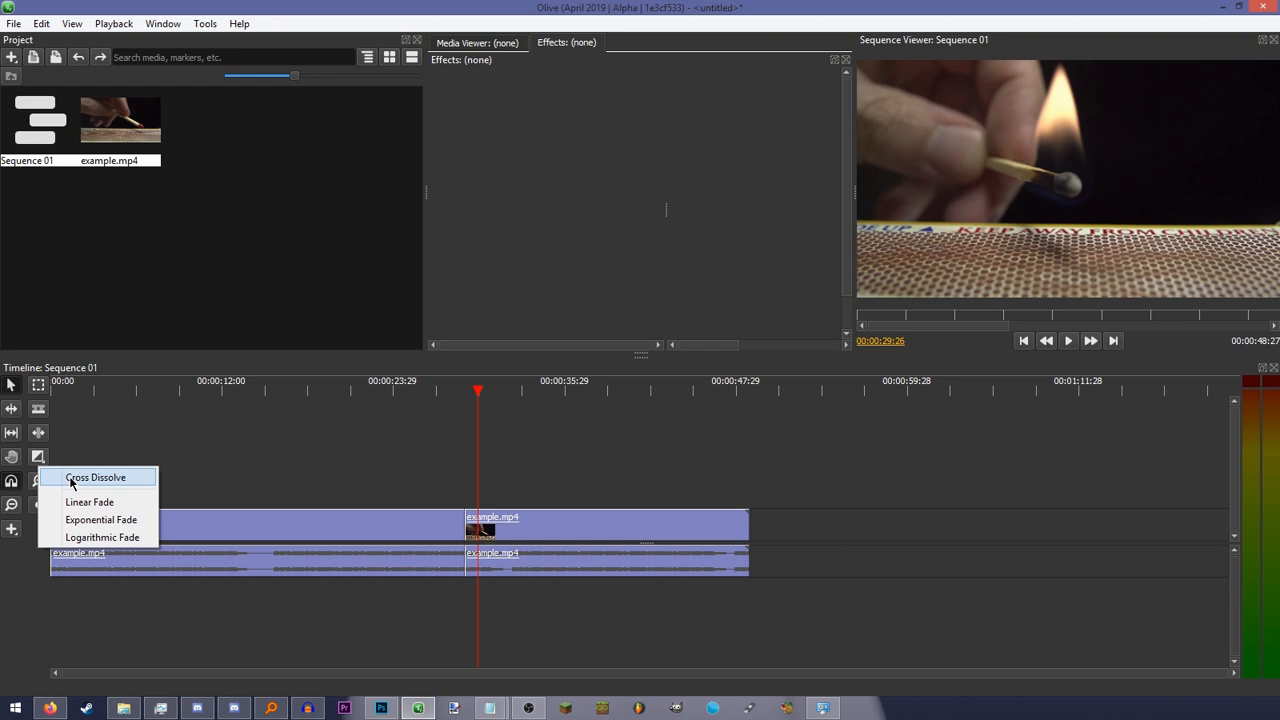
# Choose Cross Dissolve, then razor-cut example.mp4 into several pieces.
pyautogui.click(96, 476)
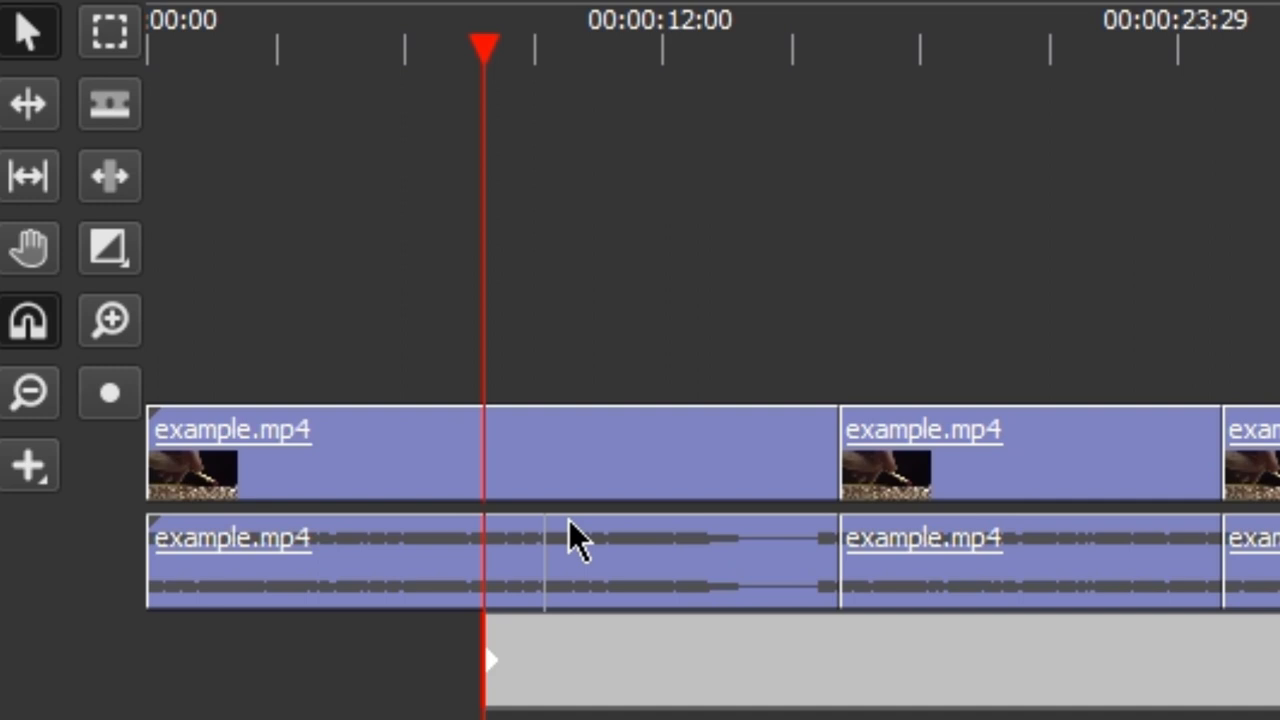
pyautogui.click(30, 464)
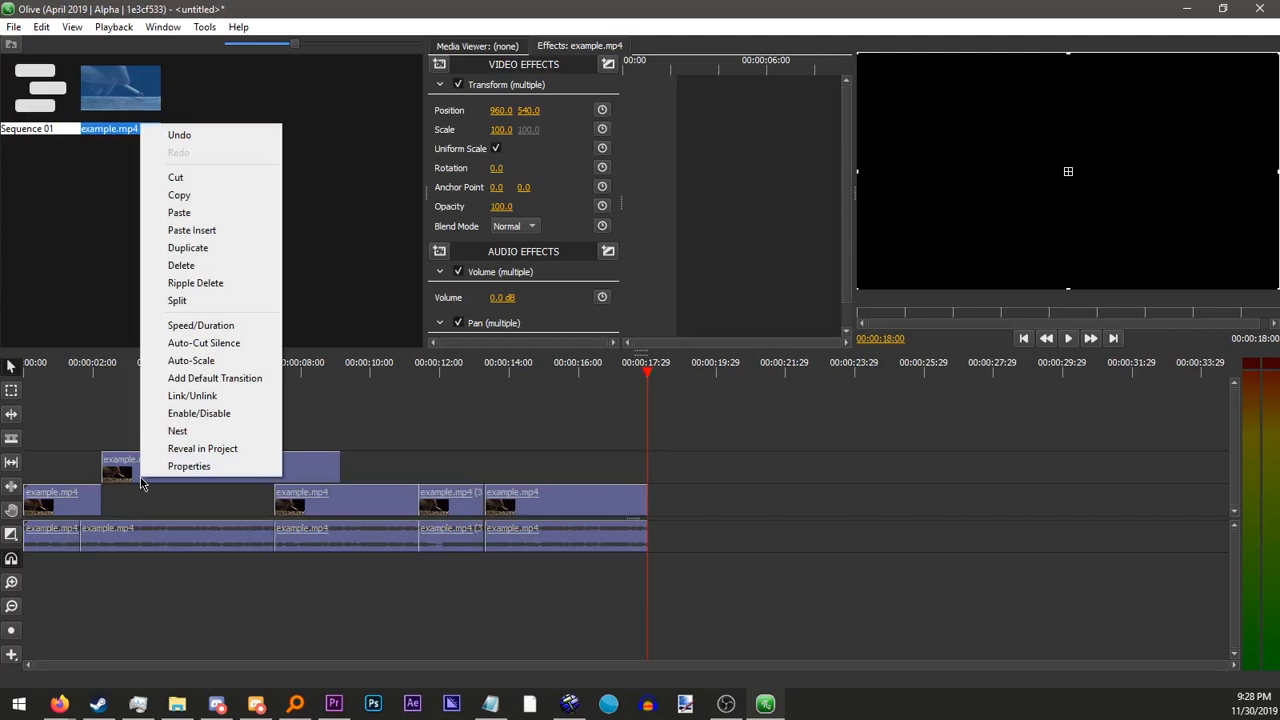
# Set clip speed to 500% with Maintain Audio Pitch off and Ripple Changes on.
pyautogui.click(176, 430)
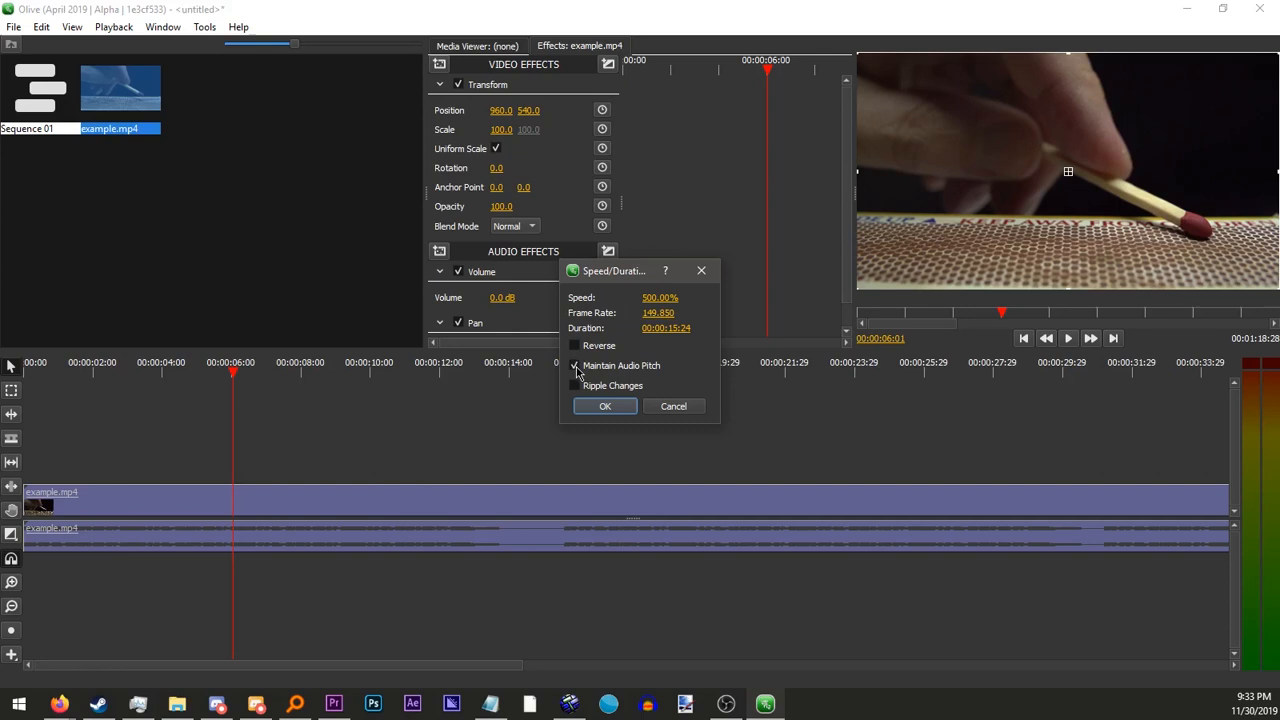
pyautogui.click(574, 364)
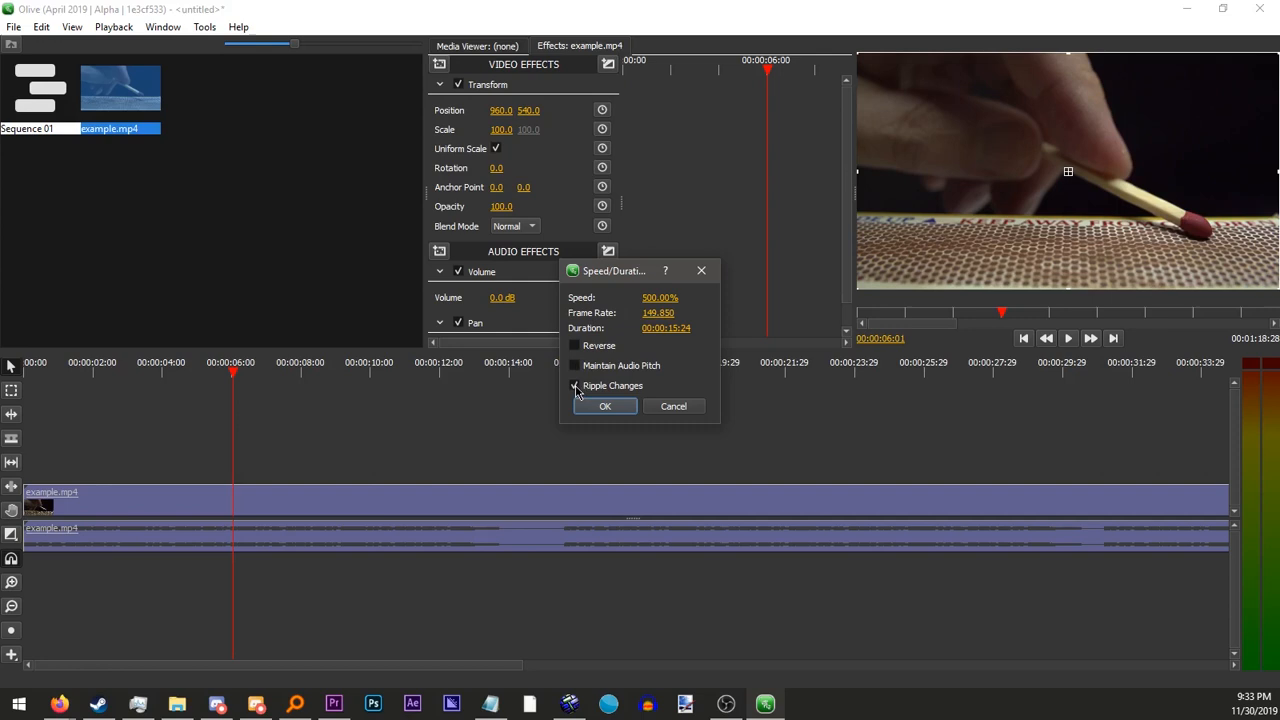
pyautogui.click(604, 406)
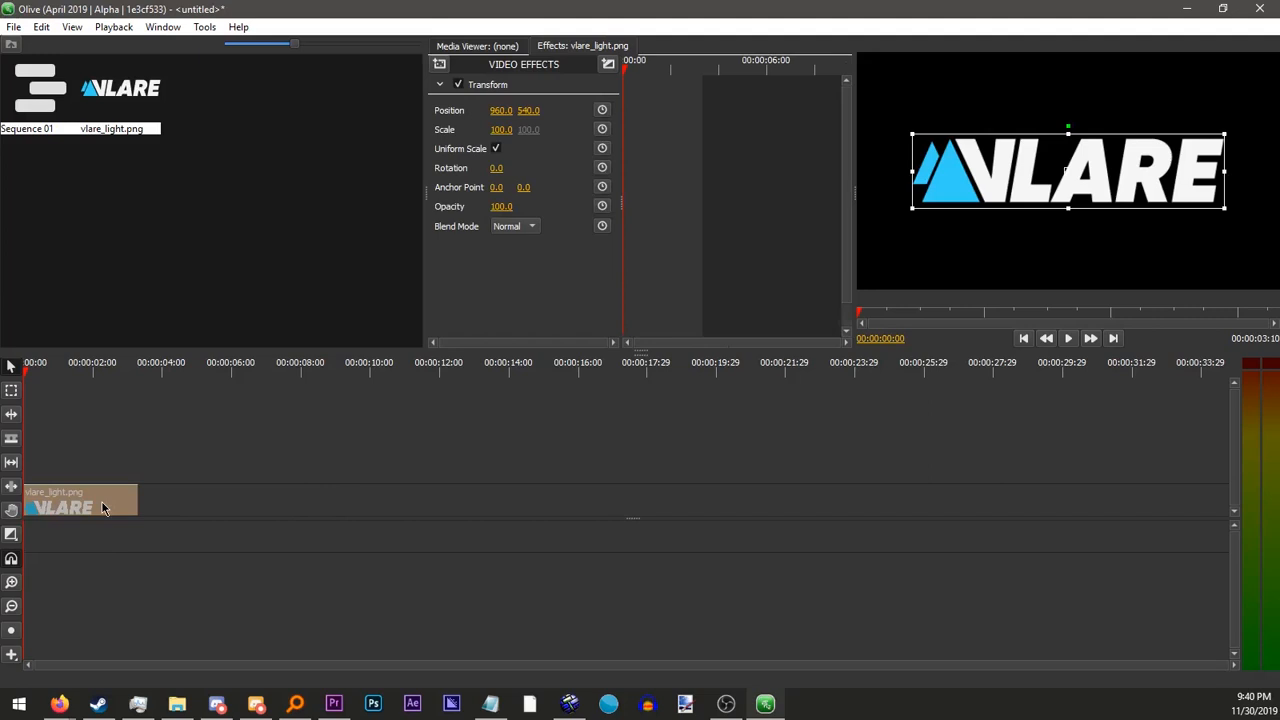
pyautogui.moveTo(296, 336)
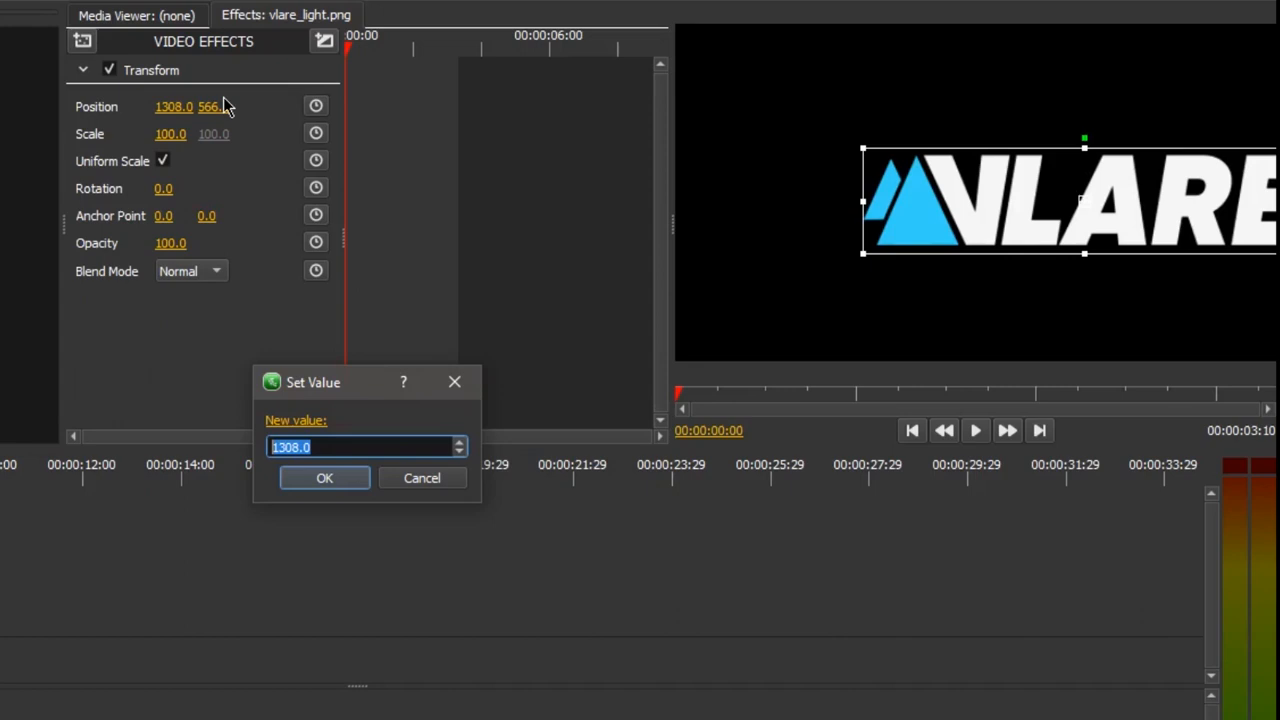
# Give vlare_light.png a Position X of 1308 via Set Value.
pyautogui.click(324, 476)
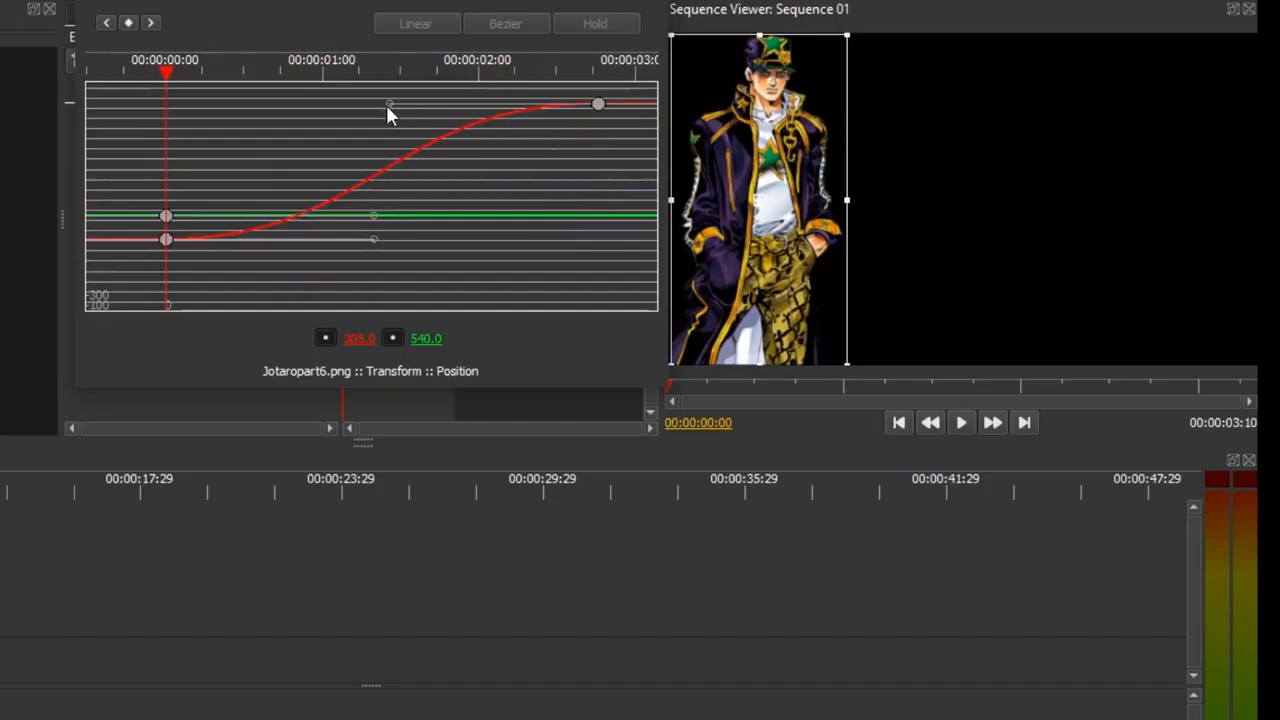
# Give the Jotaropart6.png position keyframe bezier interpolation for a smooth ease.
pyautogui.click(504, 24)
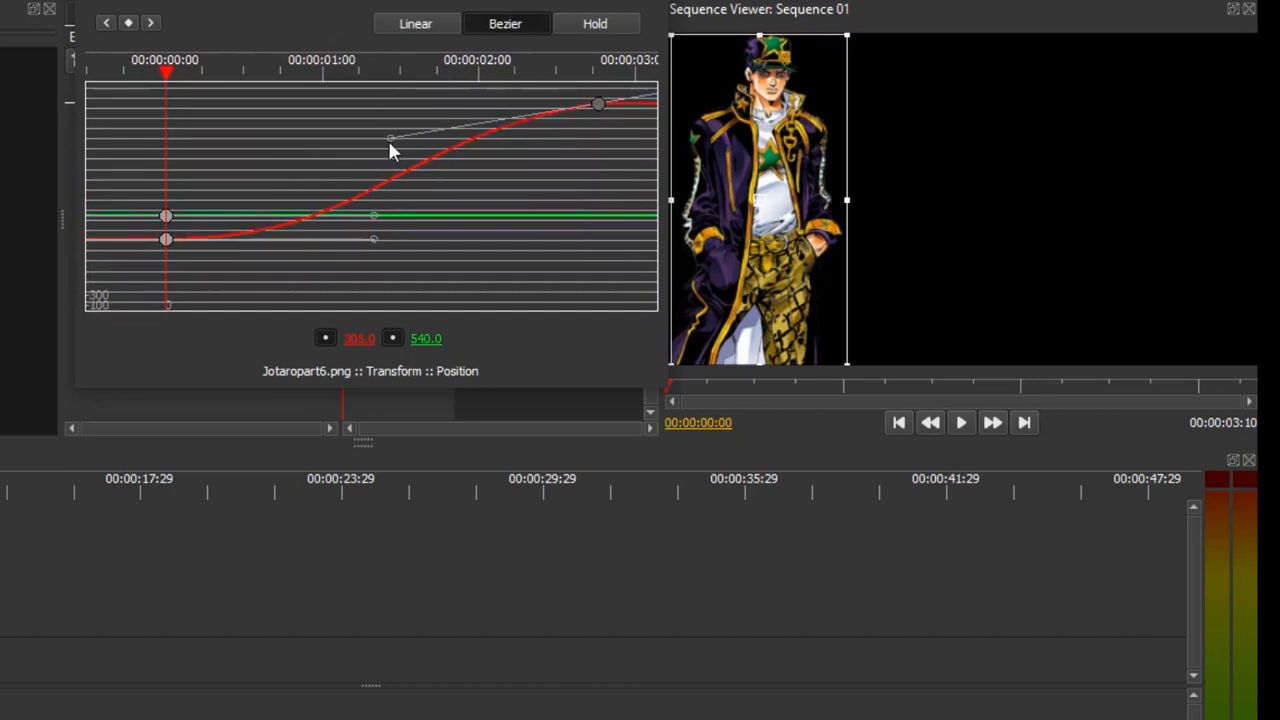
pyautogui.click(960, 422)
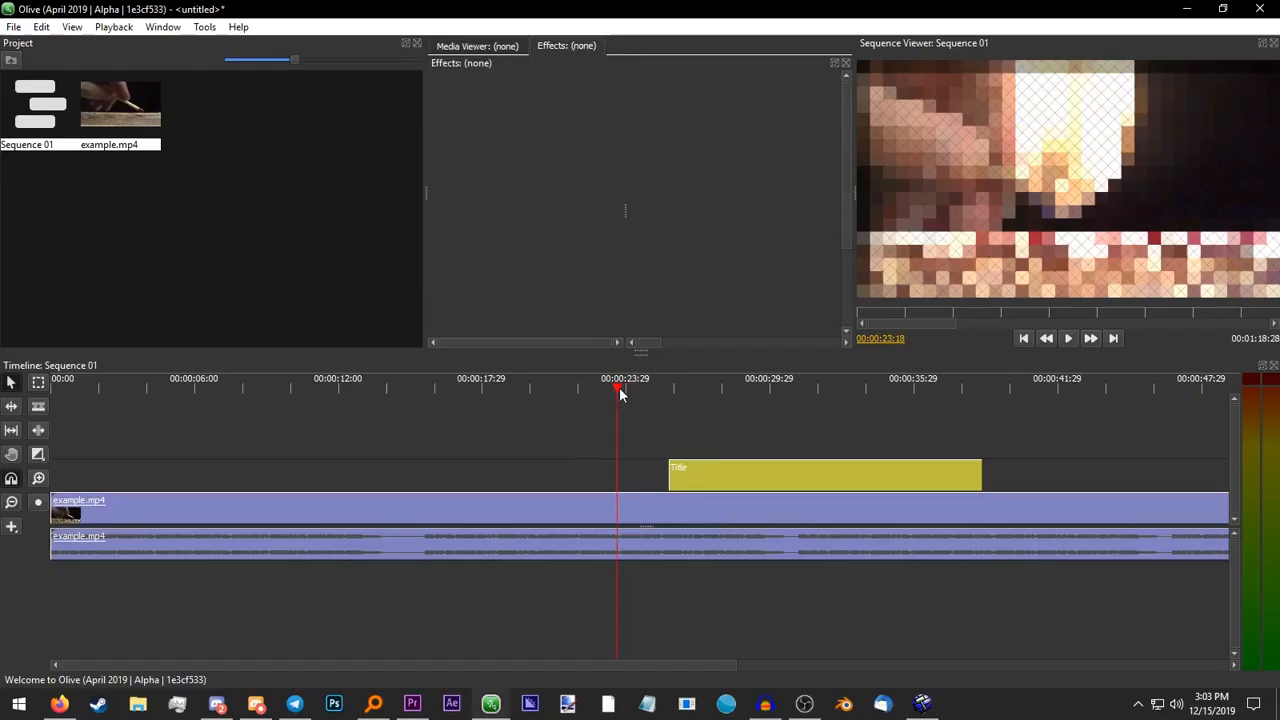
# Mark the sequence In and Out points on the ruler around the title clip.
pyautogui.click(1068, 338)
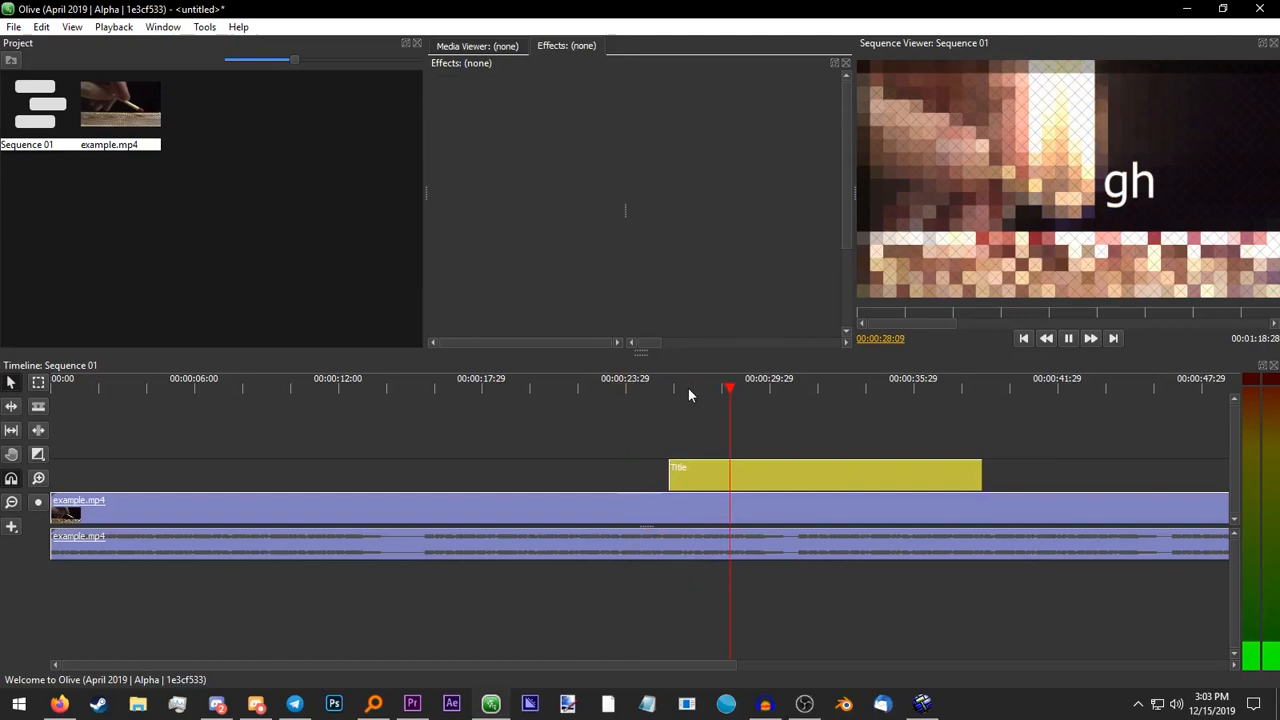
pyautogui.moveTo(730, 382); pyautogui.dragTo(1018, 382)
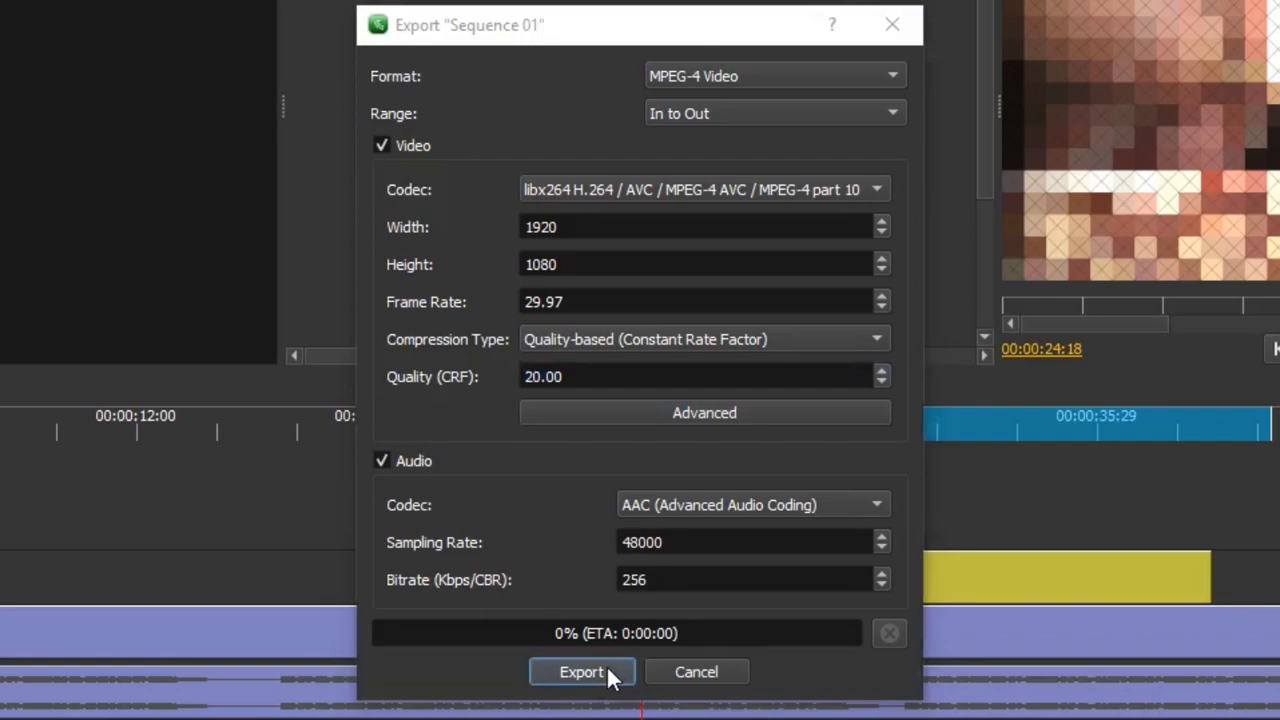
# Render Sequence 01's in-to-out range as 1920×1080 MPEG-4 with H.264.
pyautogui.click(580, 672)
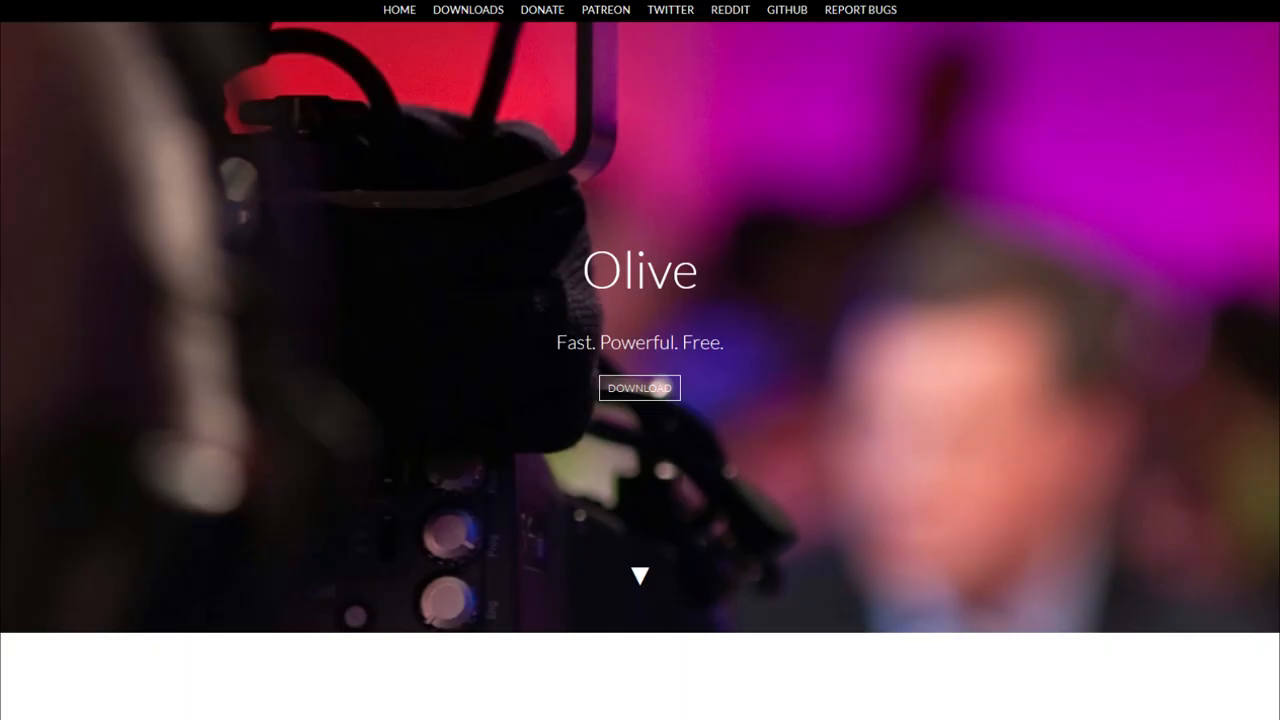
# Scroll the Olive homepage down past 'What is Olive?' and 'How good is it?' to 'What can it do?'.
pyautogui.scroll(-3)
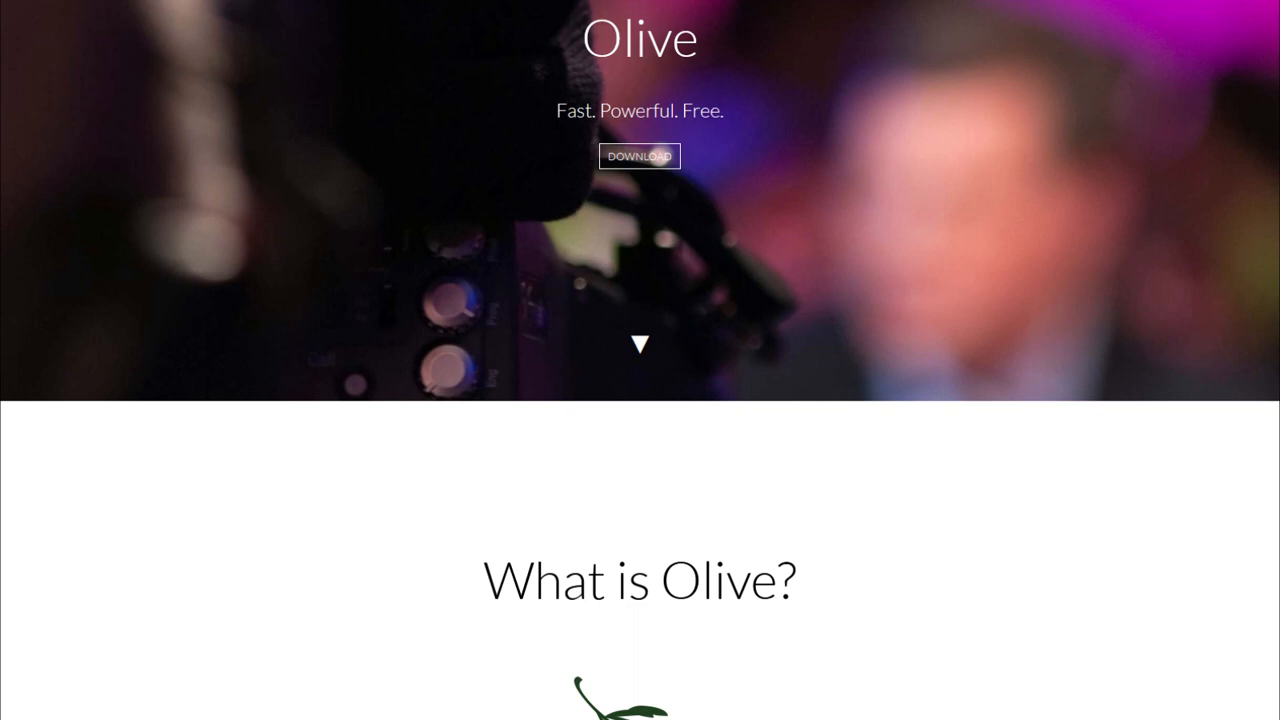
pyautogui.scroll(-3)
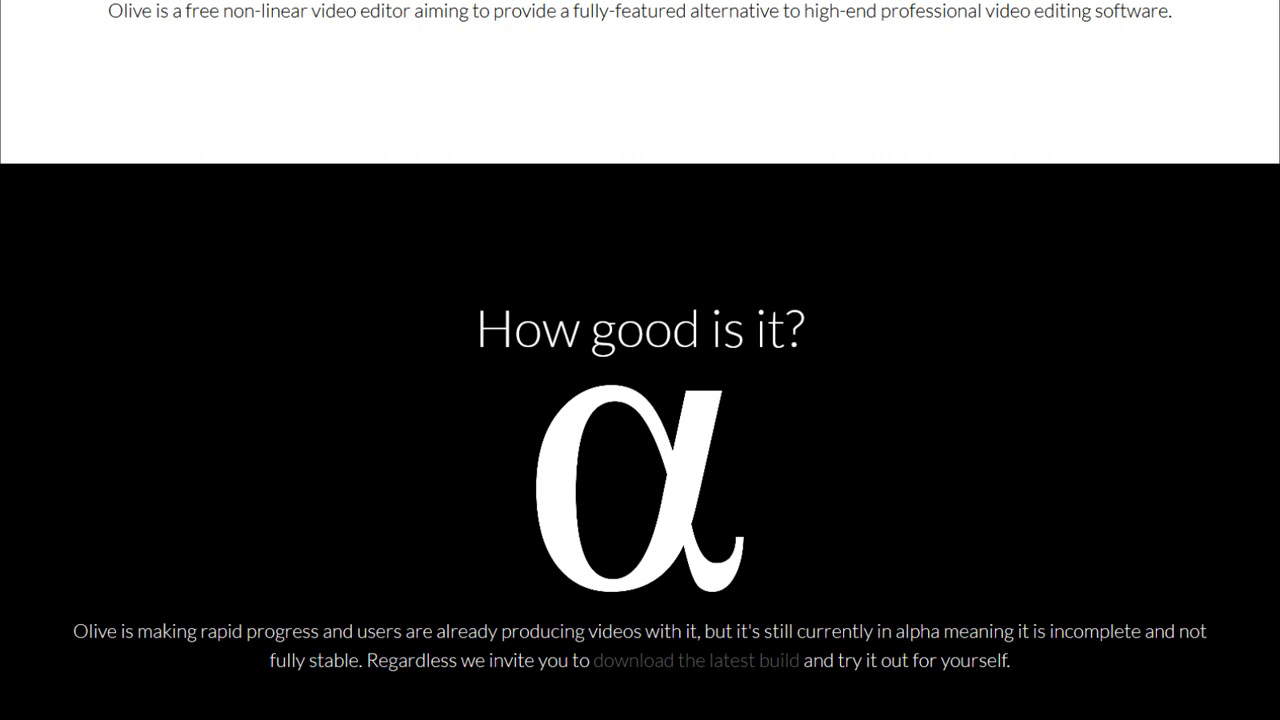
pyautogui.scroll(-3)
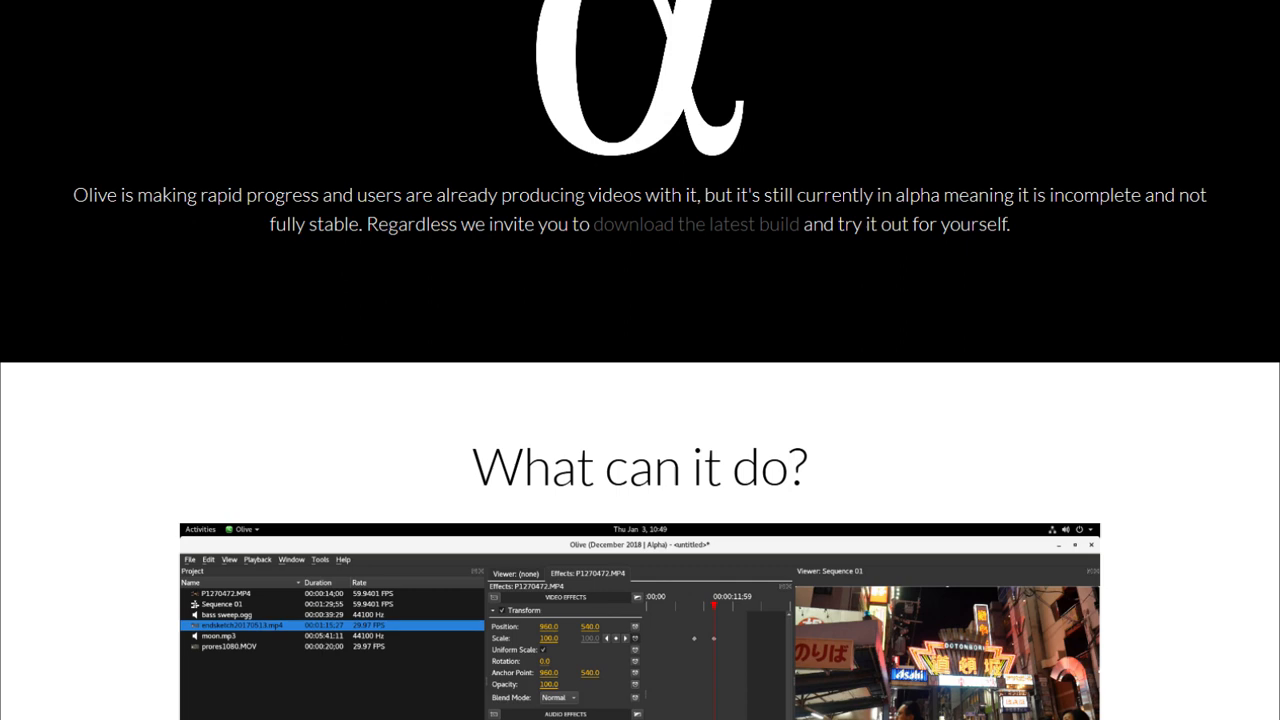